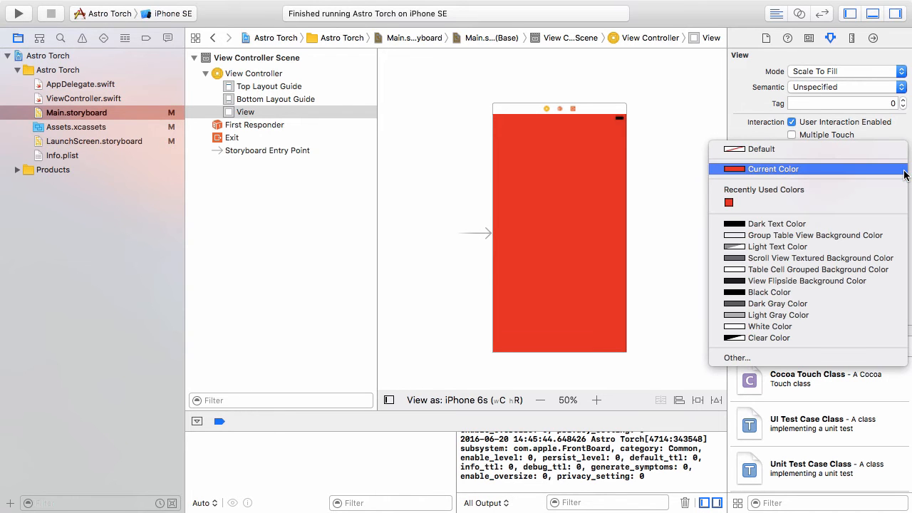
Step: Reset the selected View's Background to Default in the Attributes inspector
left_click(761, 149)
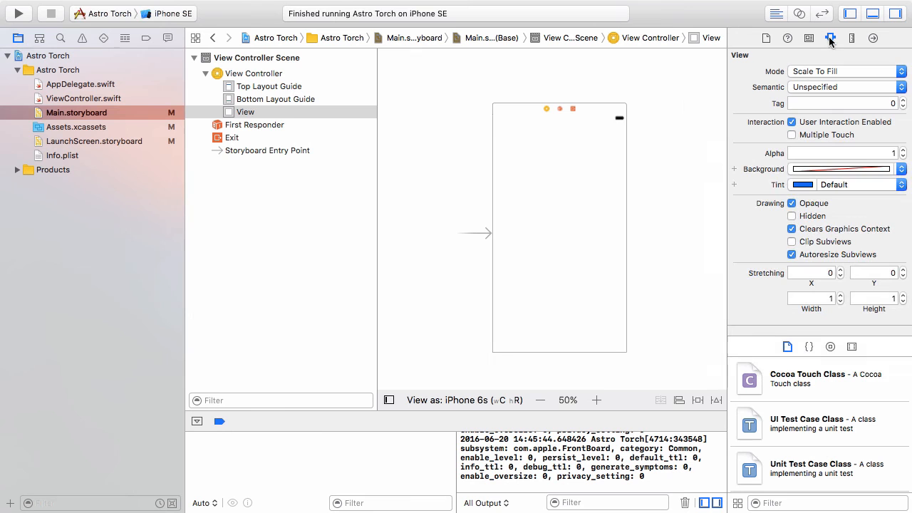
mouse_move(830, 38)
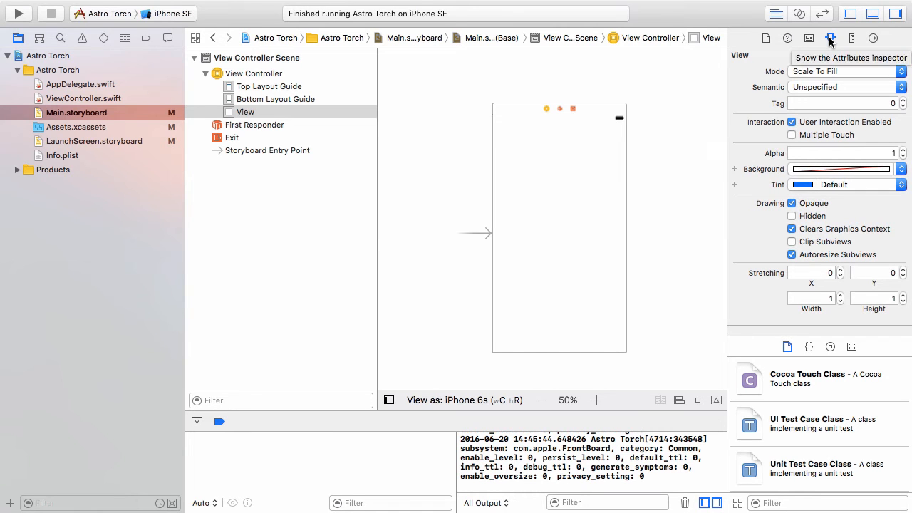
mouse_move(655, 130)
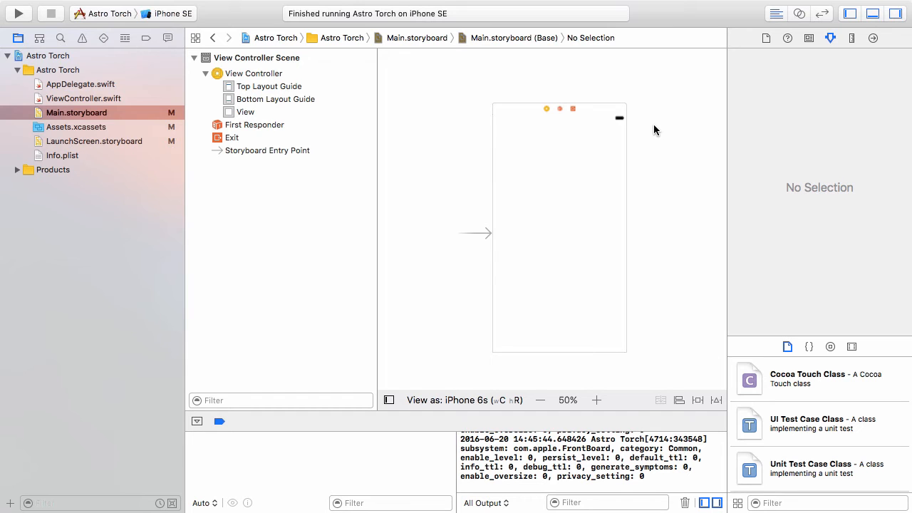
mouse_move(157, 109)
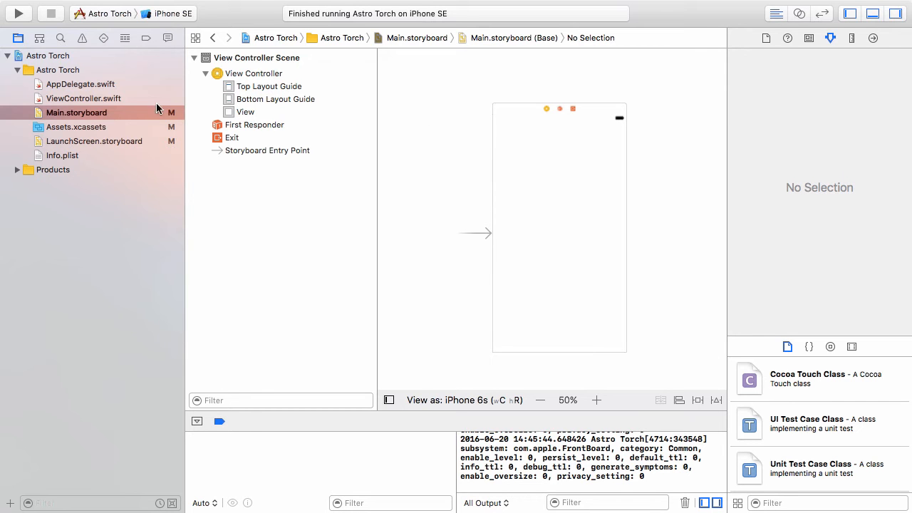
mouse_move(119, 102)
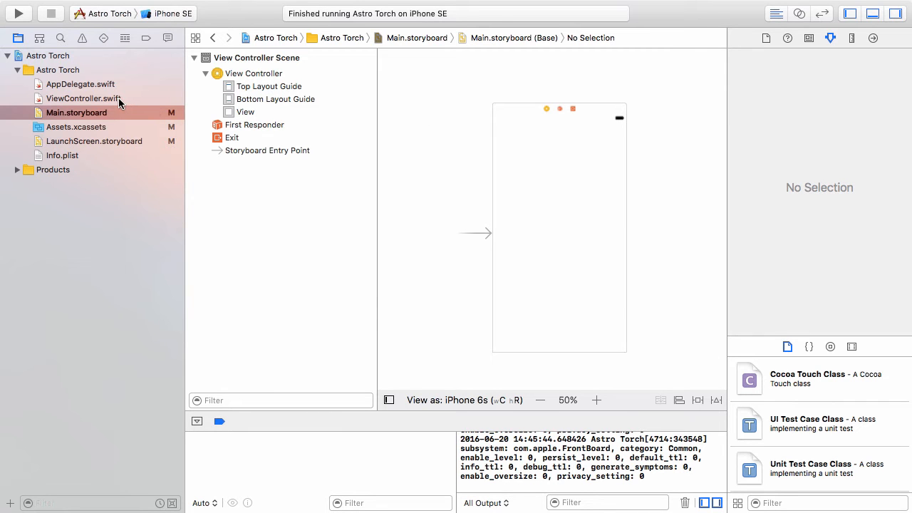
Step: Glance at ViewController.swift, then return to Main.storyboard with the View Controller selected
left_click(83, 98)
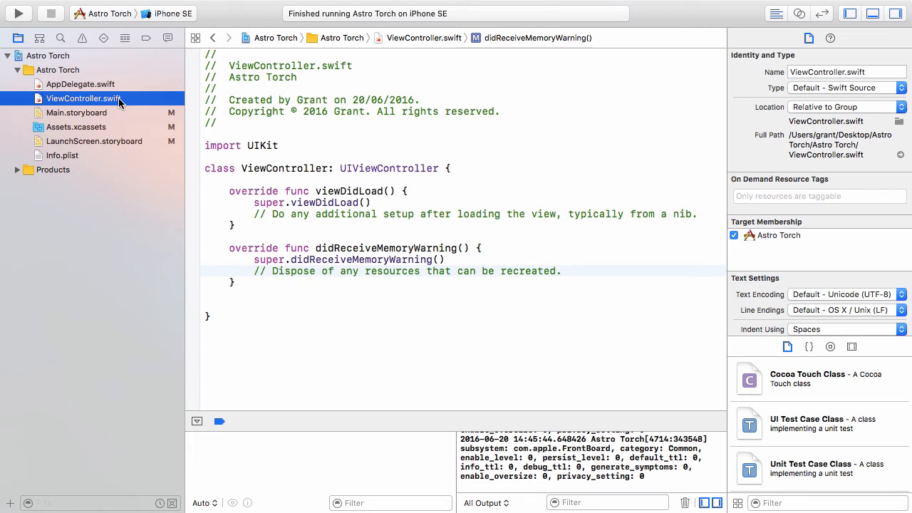
left_click(76, 112)
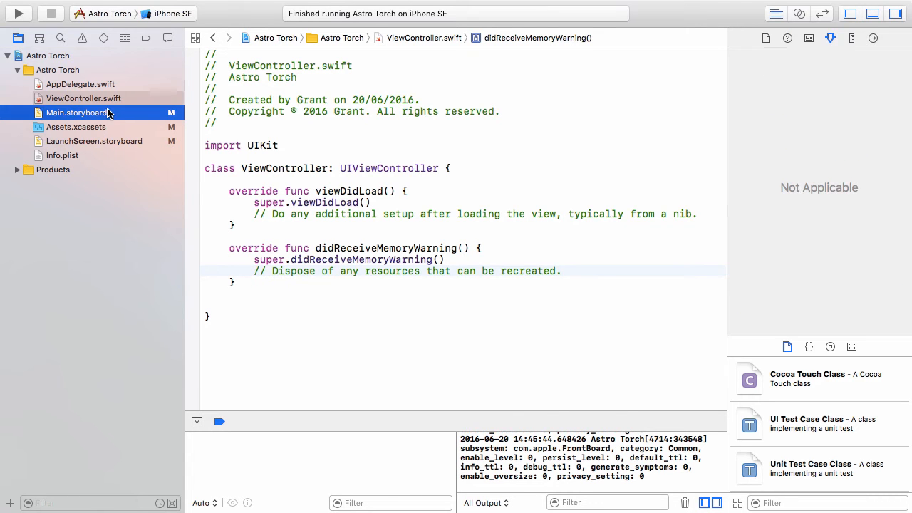
left_click(76, 112)
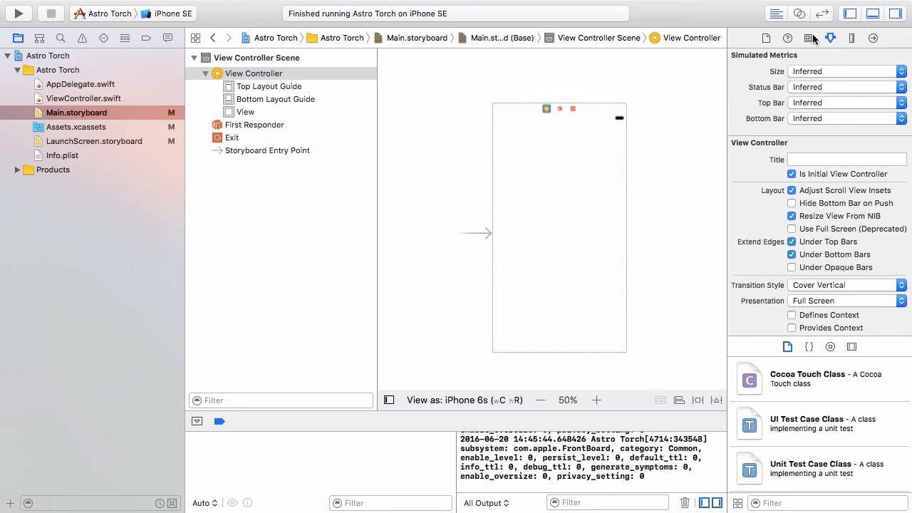
Step: Confirm the View Controller's custom class is ViewController, then return to ViewController.swift
left_click(809, 38)
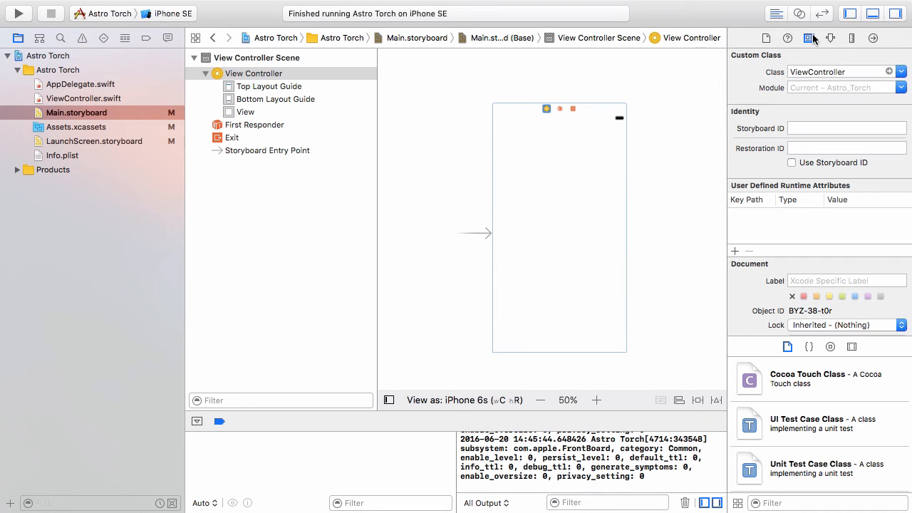
mouse_move(809, 38)
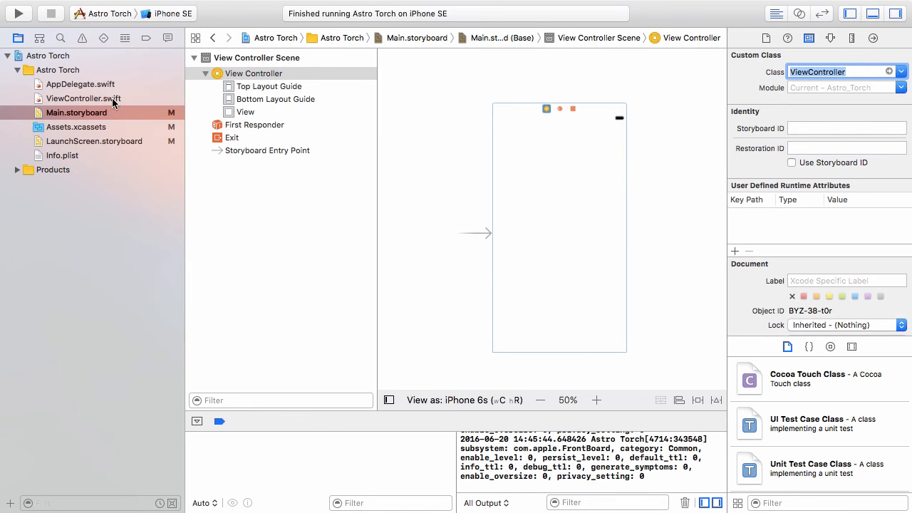
left_click(83, 99)
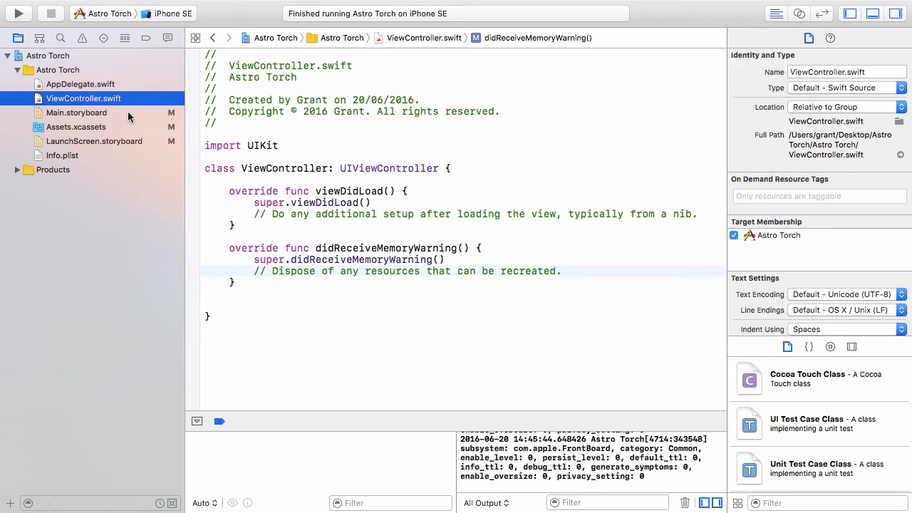
Step: Highlight the ViewController class name and its UIViewController superclass in the declaration
double_click(285, 168)
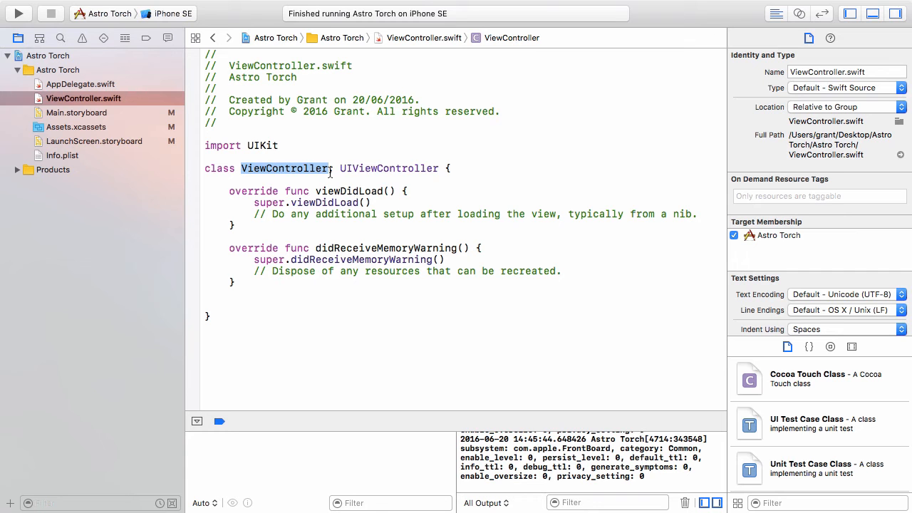
double_click(389, 169)
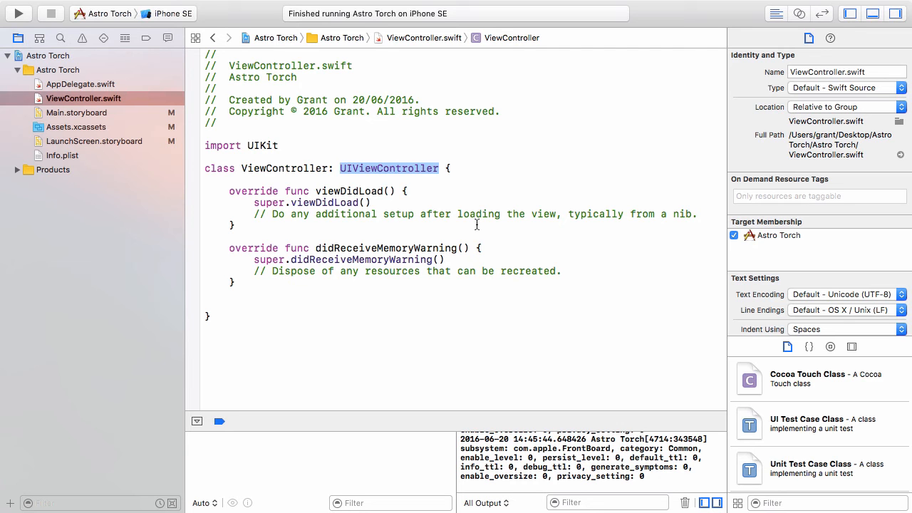
mouse_move(467, 188)
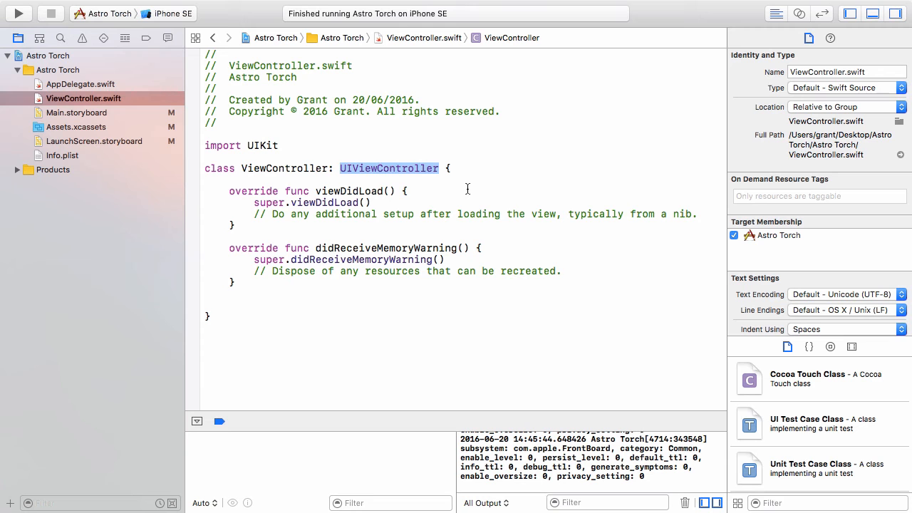
mouse_move(283, 224)
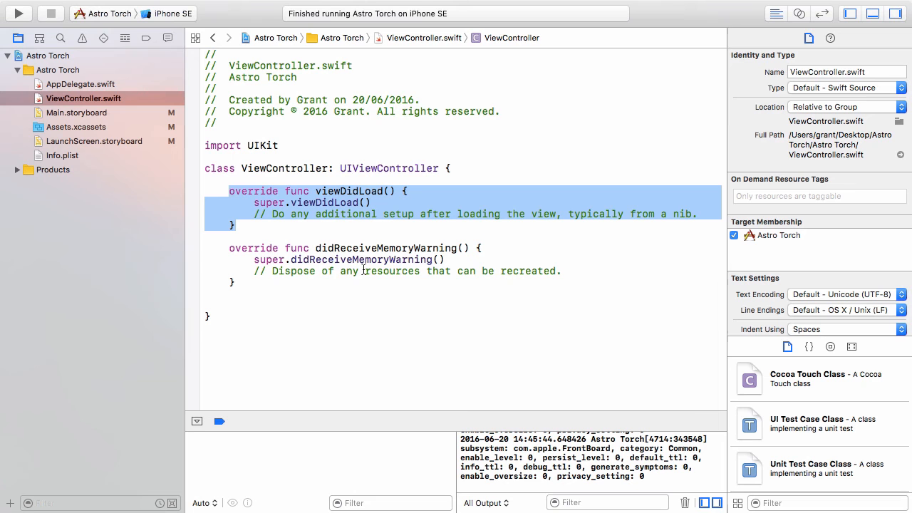
mouse_move(606, 228)
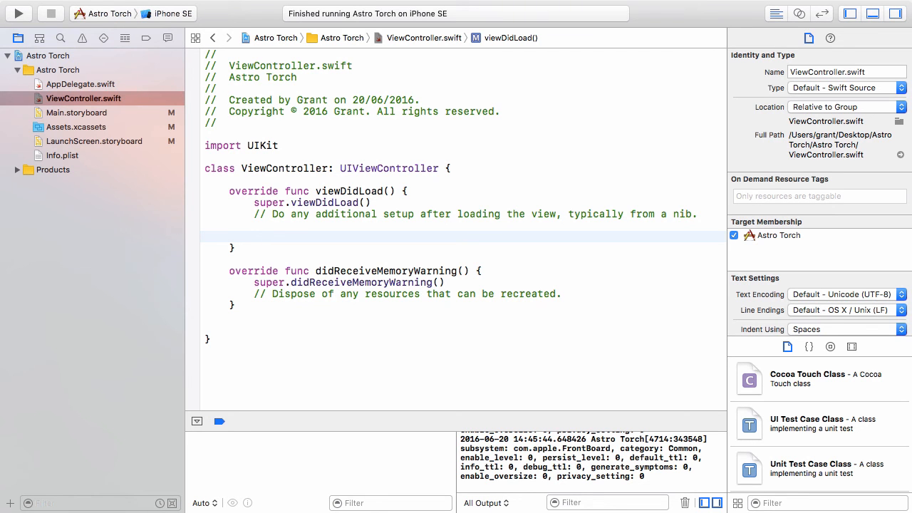
Step: Add self.view.backgroundColor = UIColor.red() inside viewDidLoad
type("self")
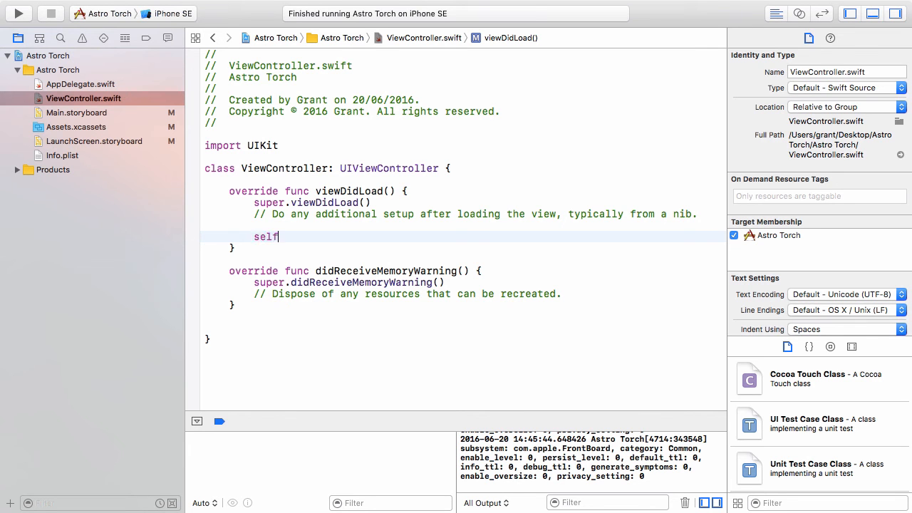
type(".")
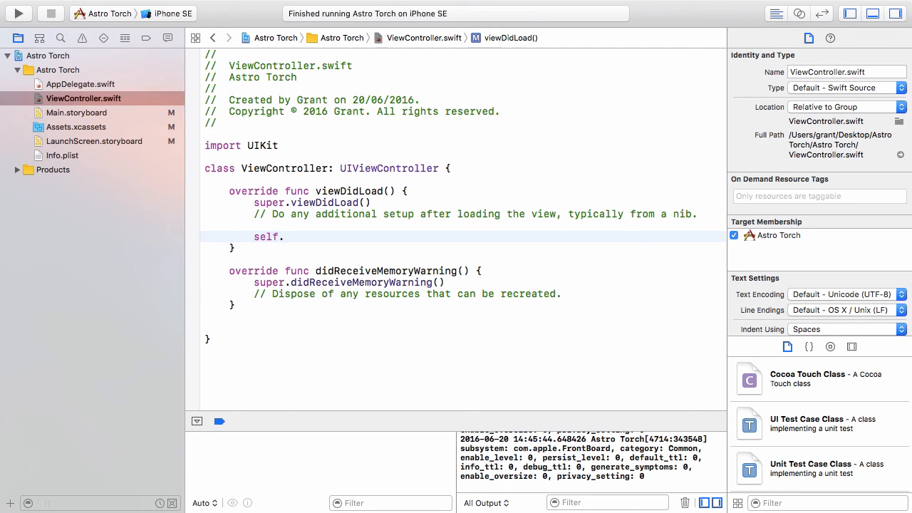
type(".")
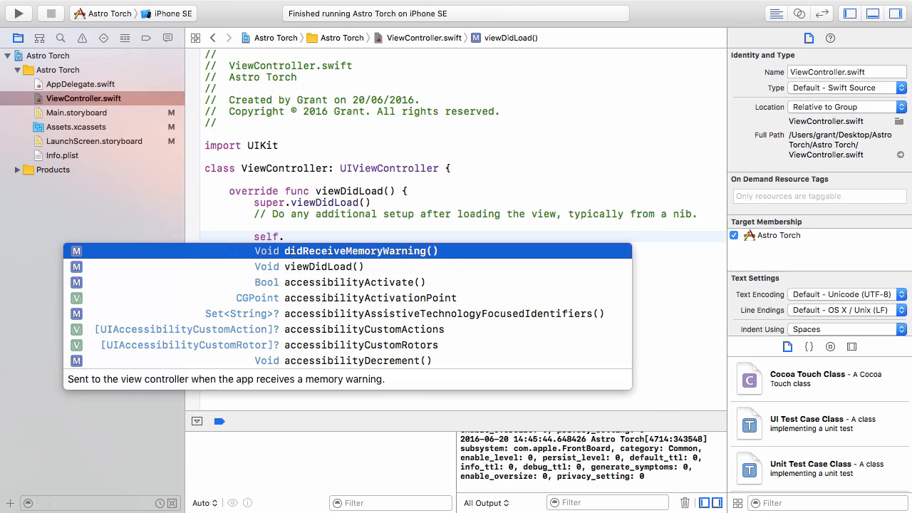
type("view")
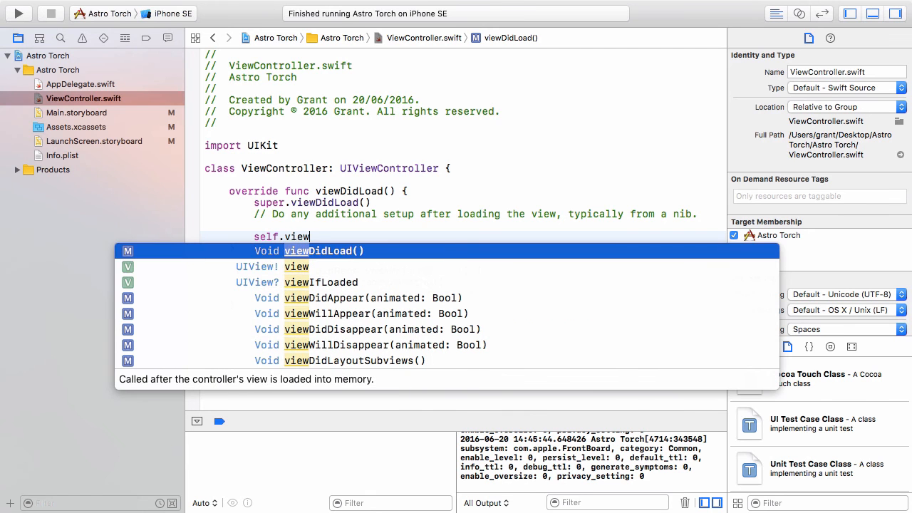
key("Escape")
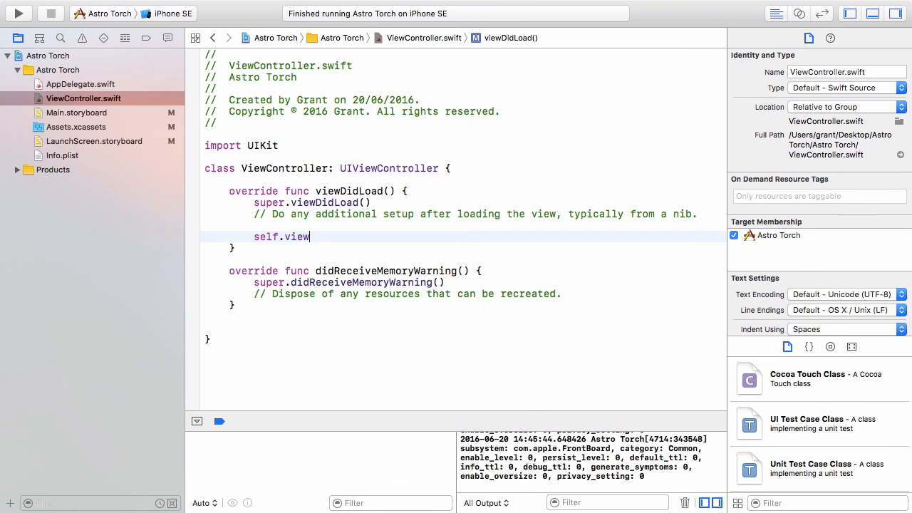
type(".")
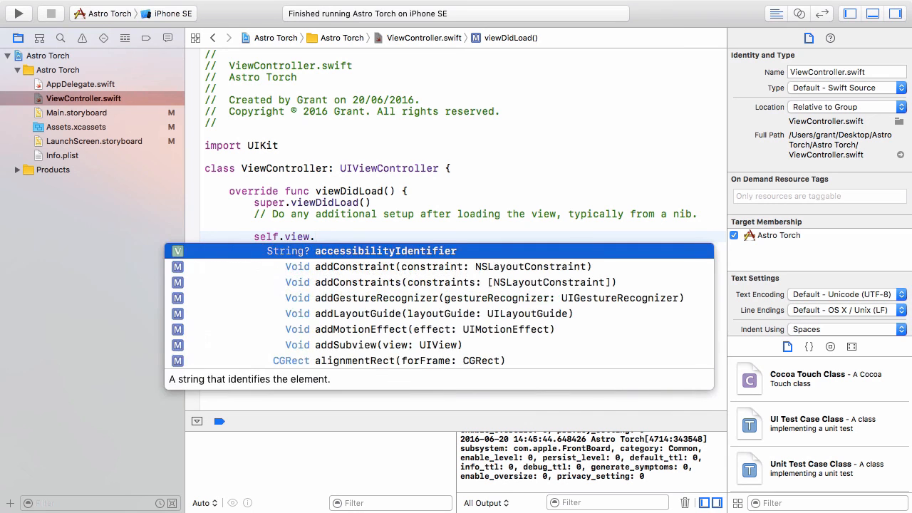
type("backgroundColor =")
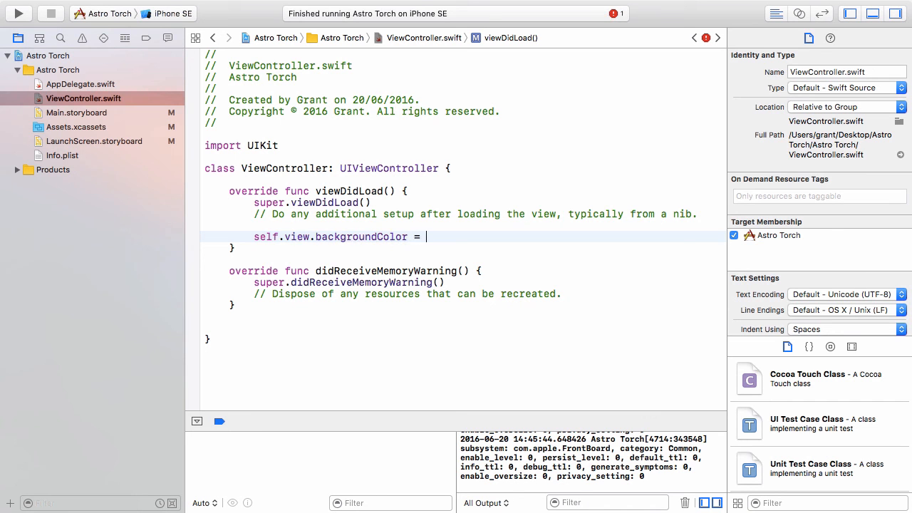
type("UIColor.re")
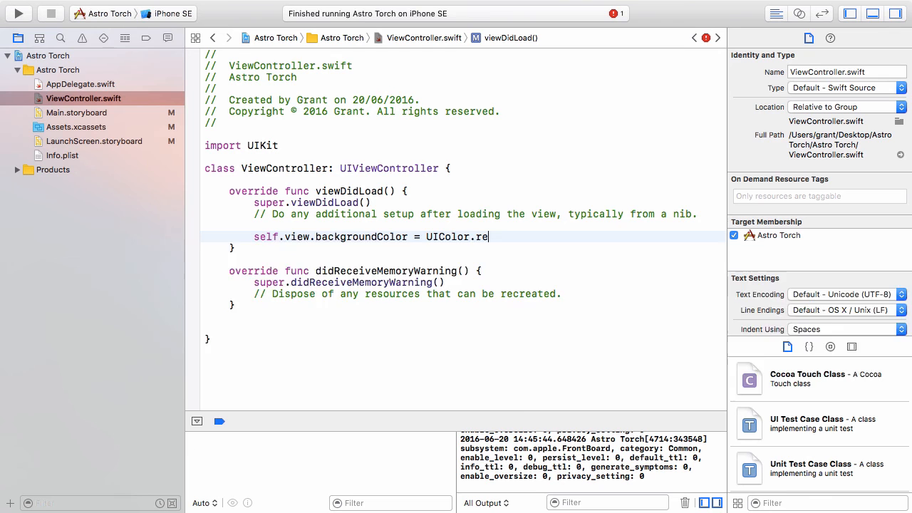
type("d()")
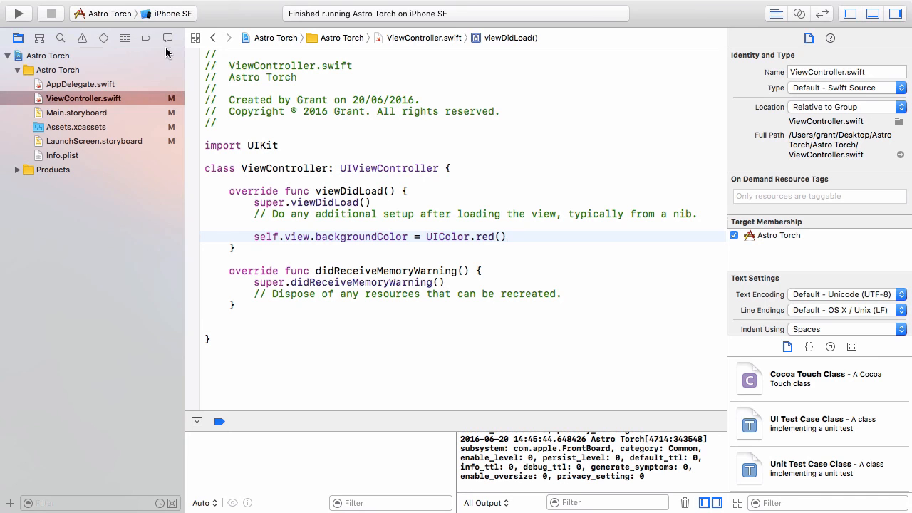
Step: Build and run the Astro Torch app
left_click(19, 13)
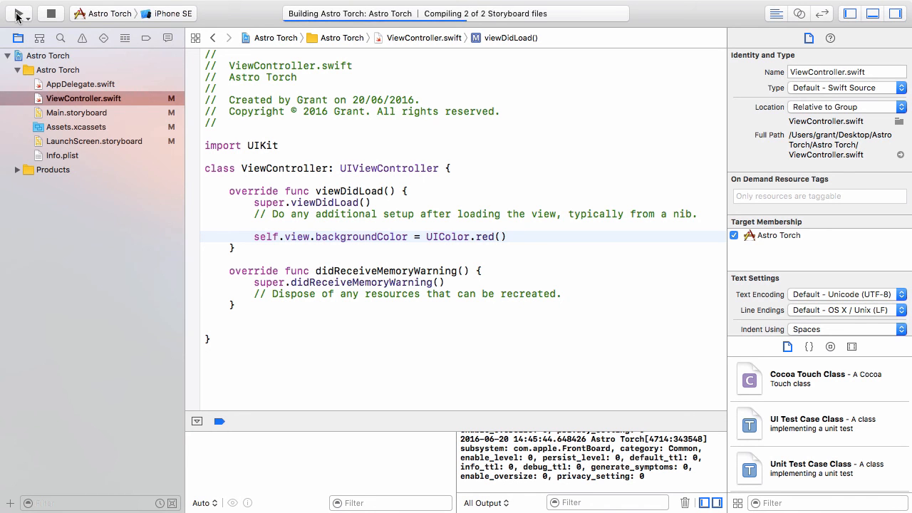
Step: Stop the running app and review the backgroundColor line and the ViewController class name
left_click(16, 13)
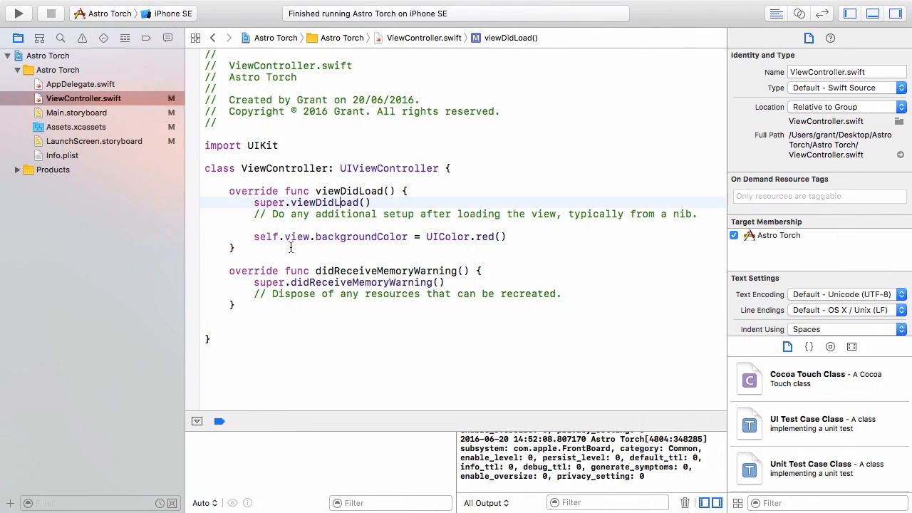
left_click(335, 237)
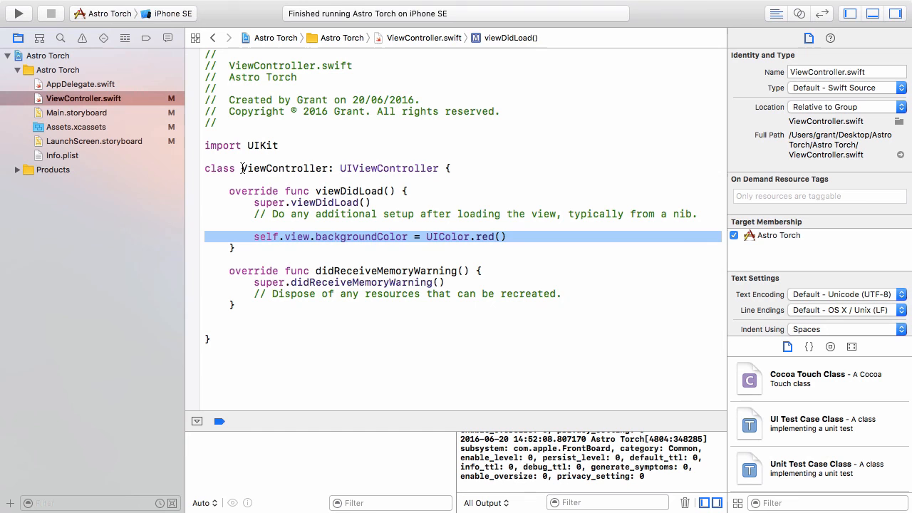
double_click(285, 168)
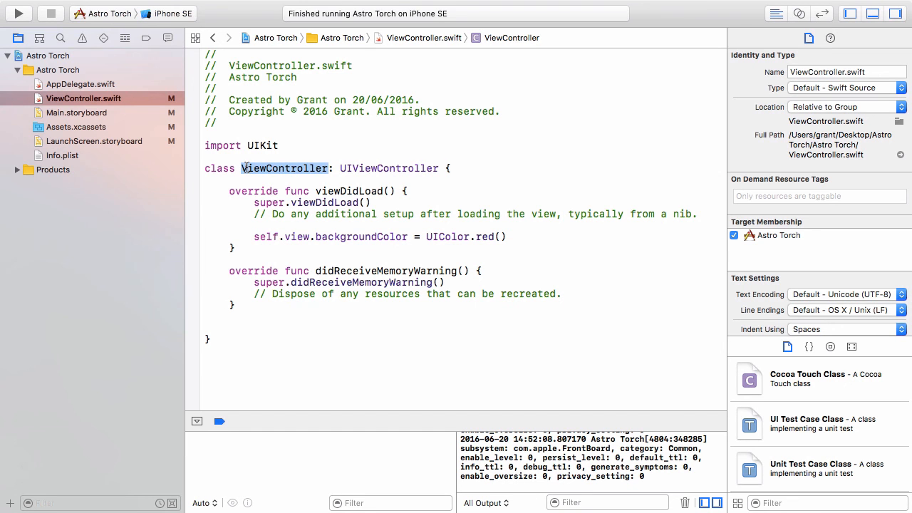